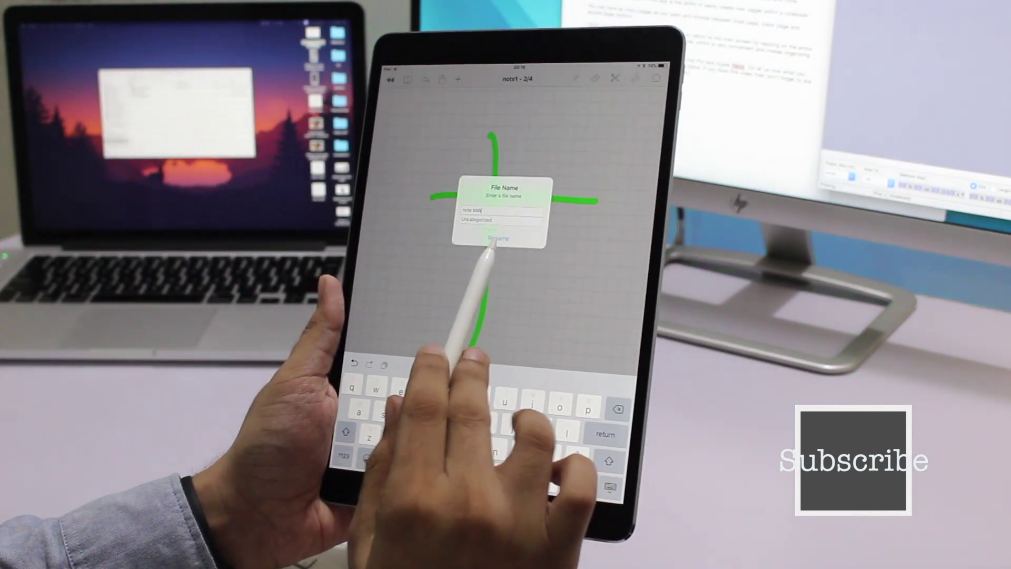
- Save the green handwritten note as "note 3000" and return to the Home notes list
{"action": "left_click", "coordinate": [499, 238]}
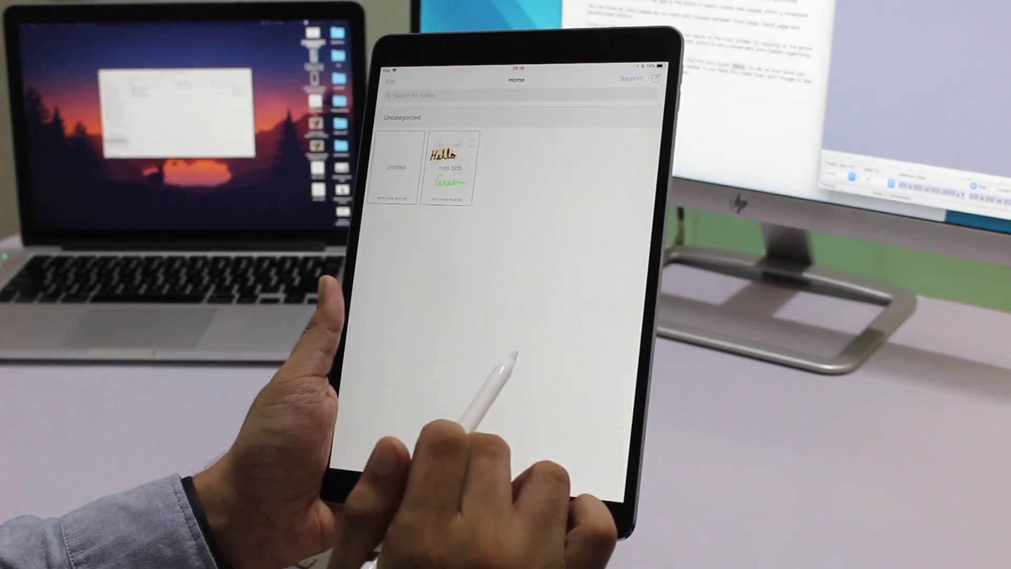